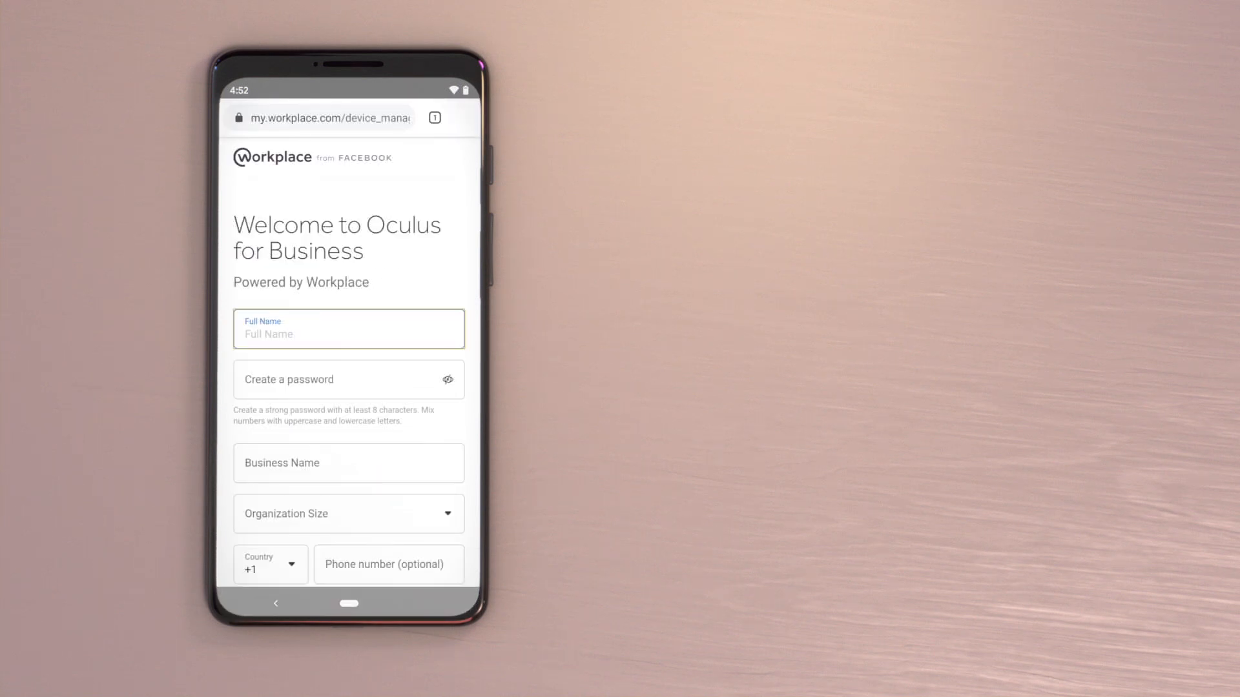
pyautogui.write('John Smith')
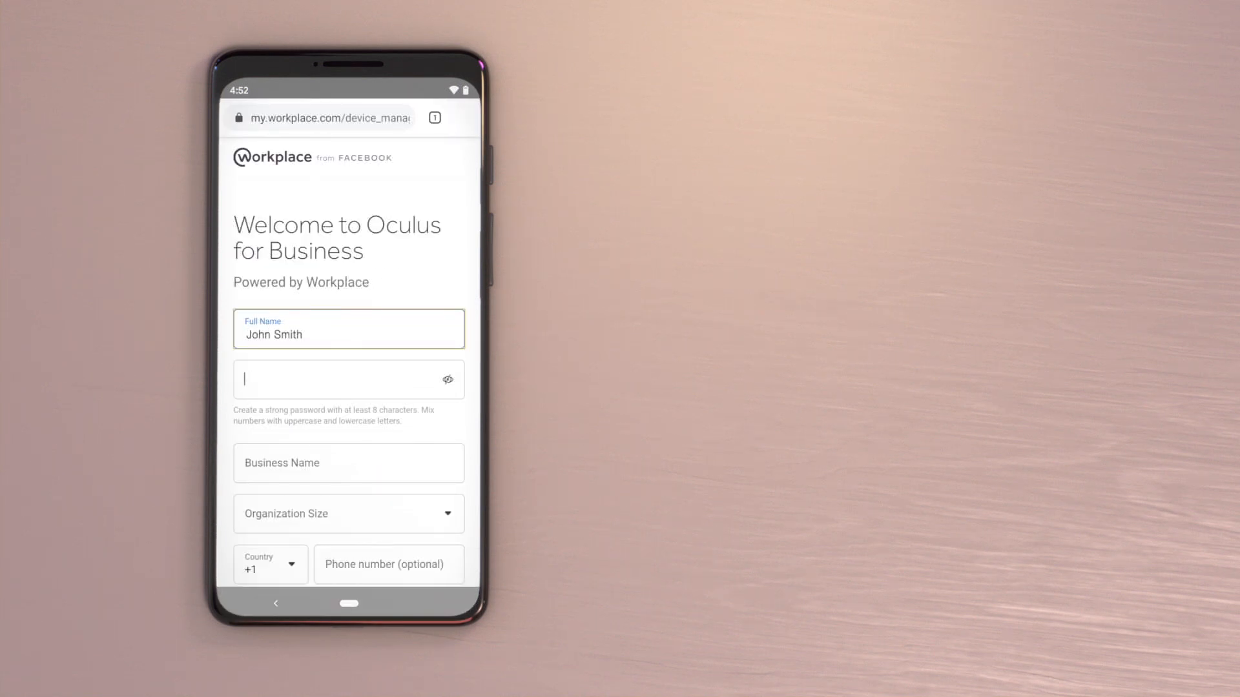
pyautogui.write('password')
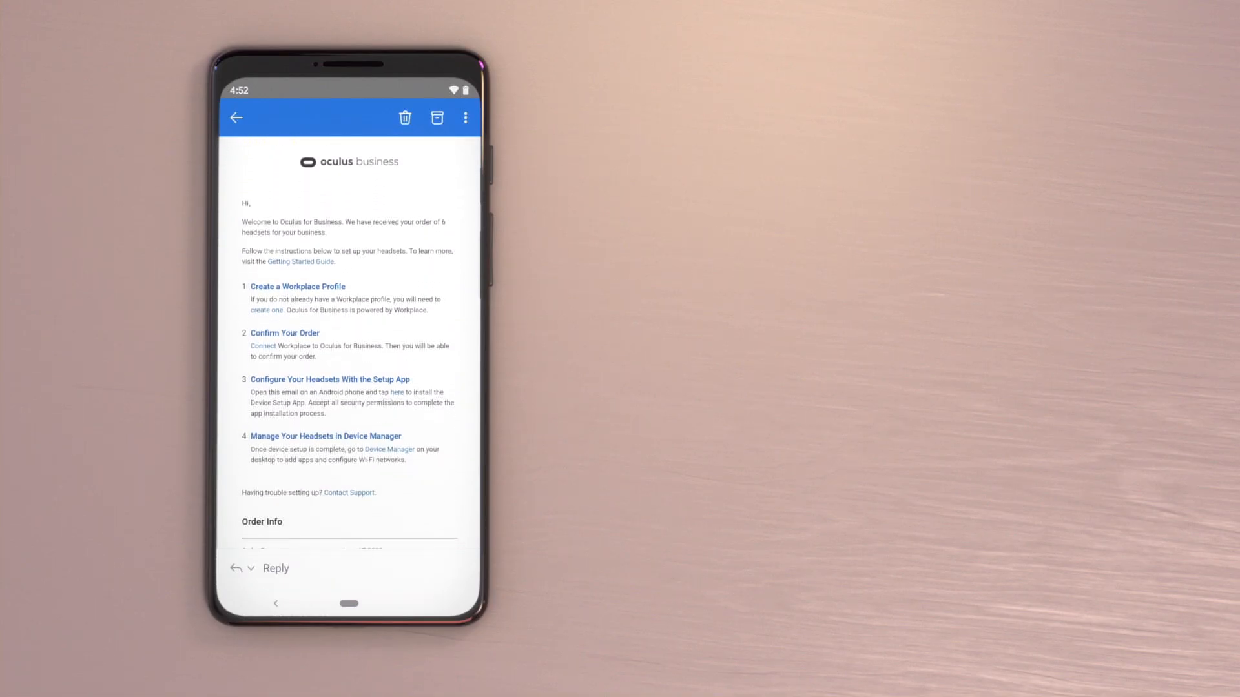
# Scroll down through the Oculus for Business welcome email
pyautogui.scroll(-3)
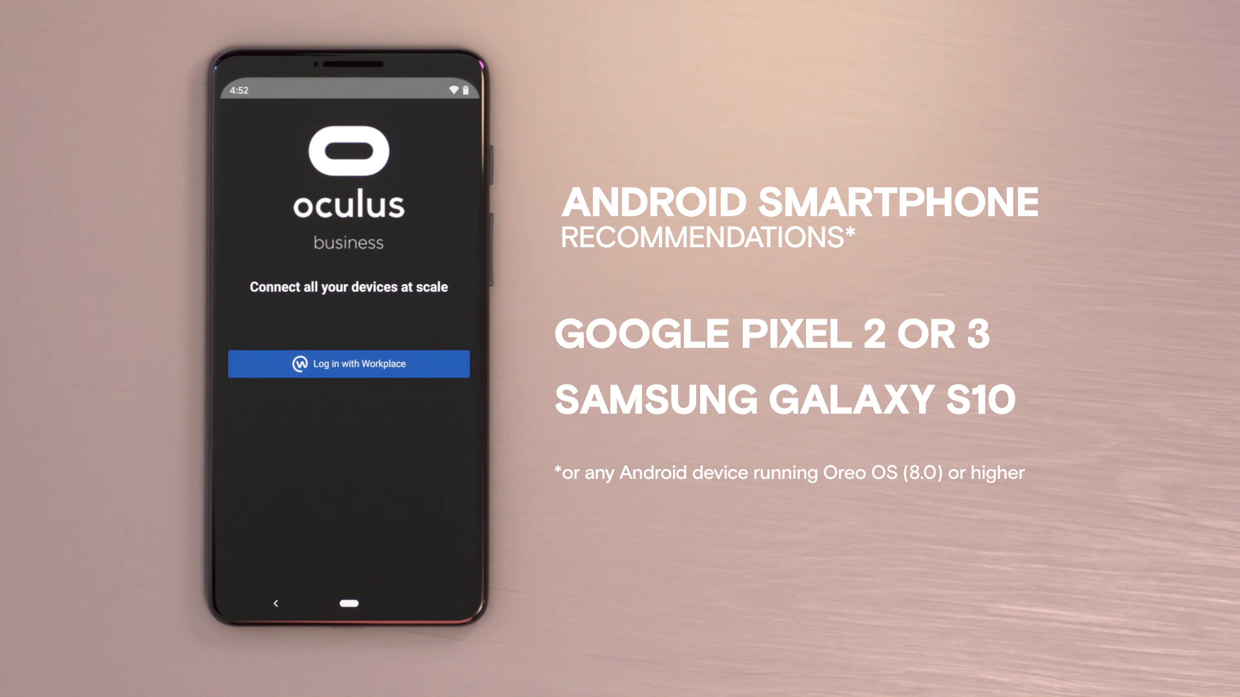
pyautogui.click(348, 364)
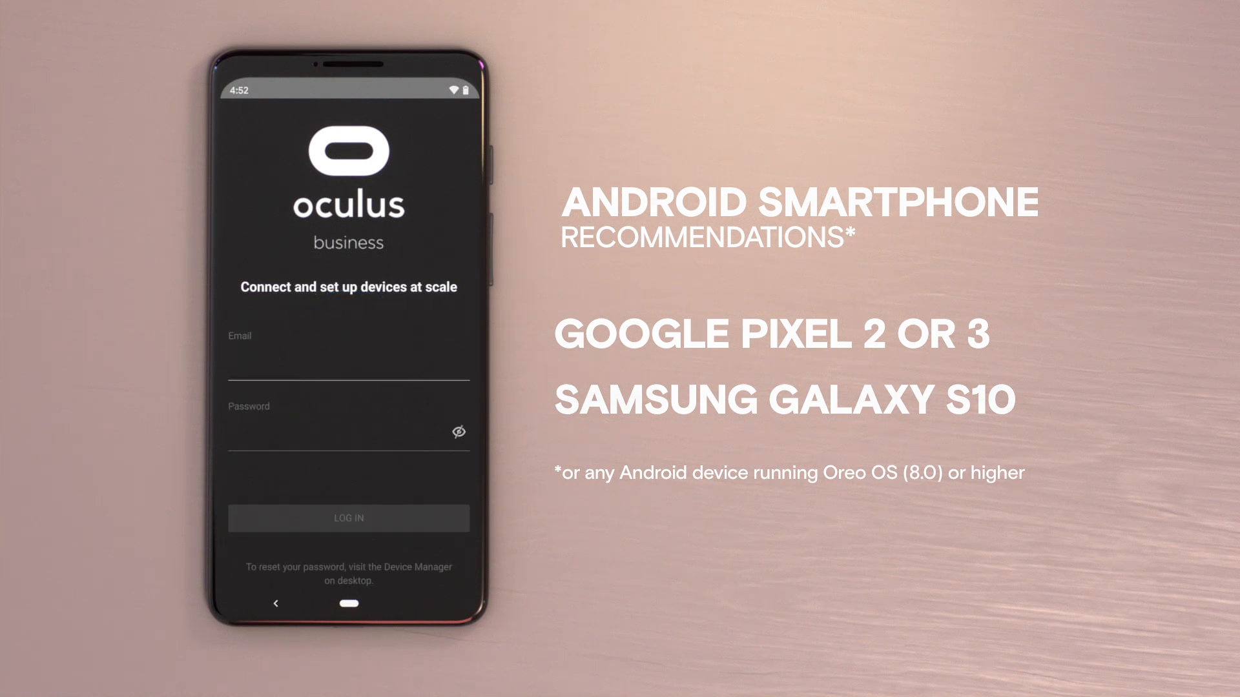
pyautogui.write('john')
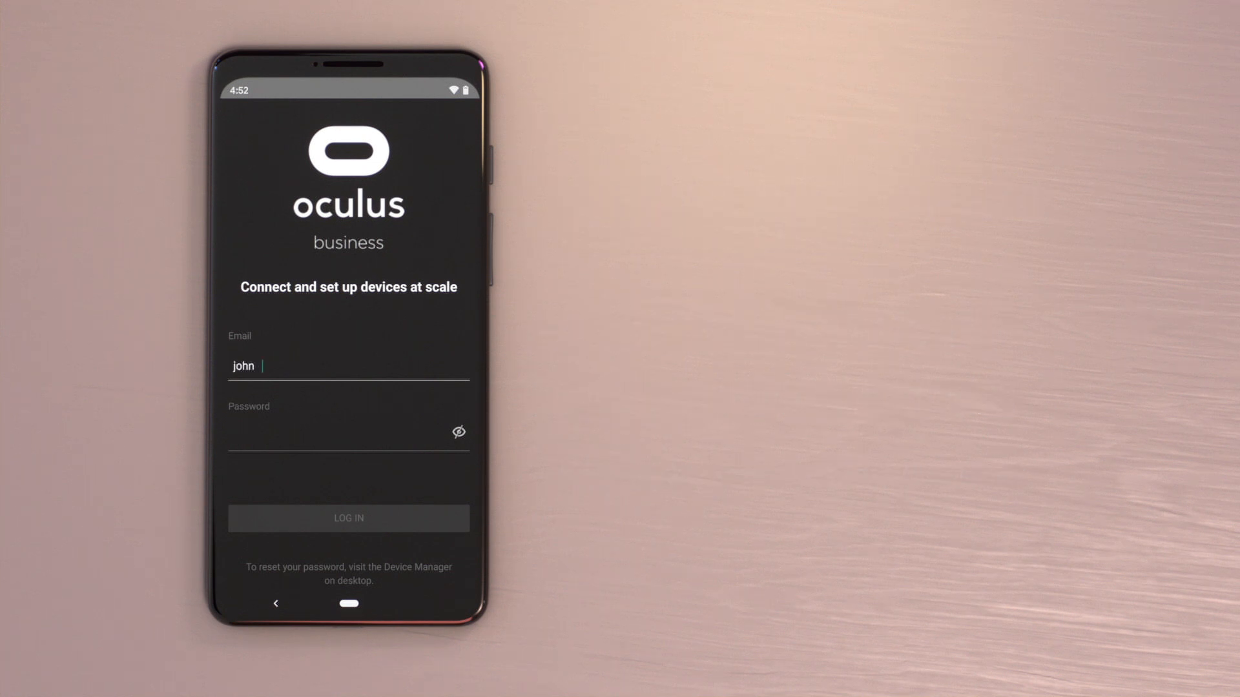
pyautogui.write('@company.com')
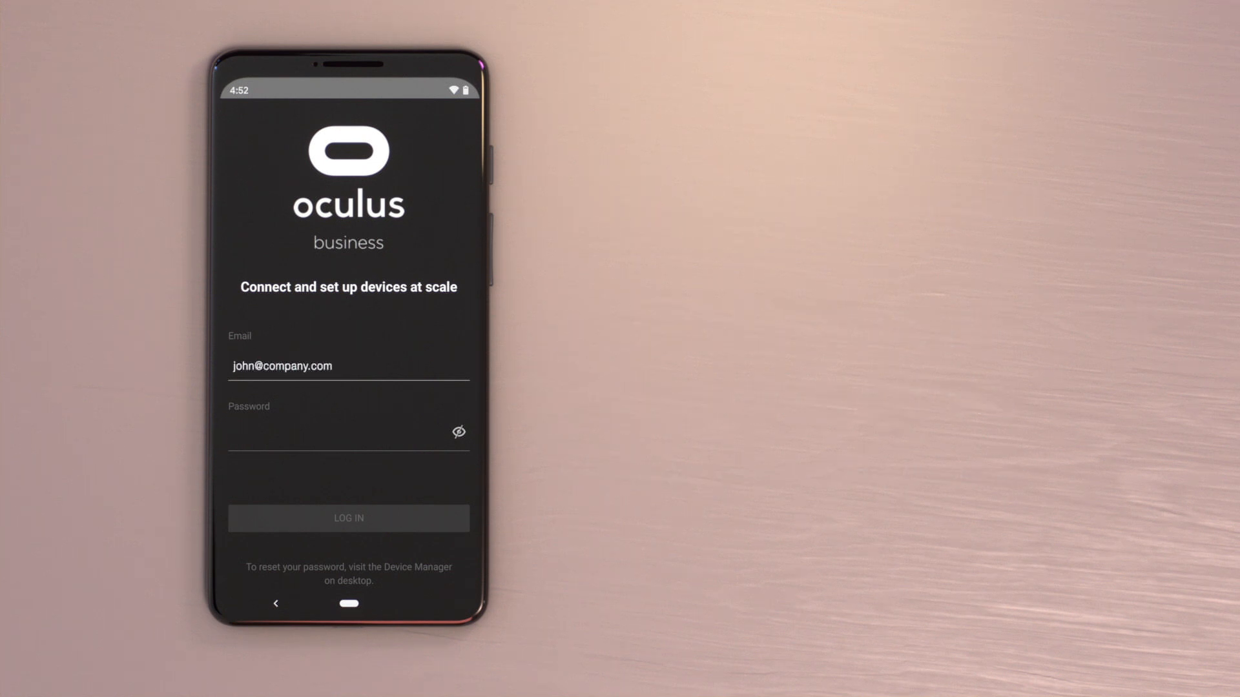
pyautogui.write('••••••••••')
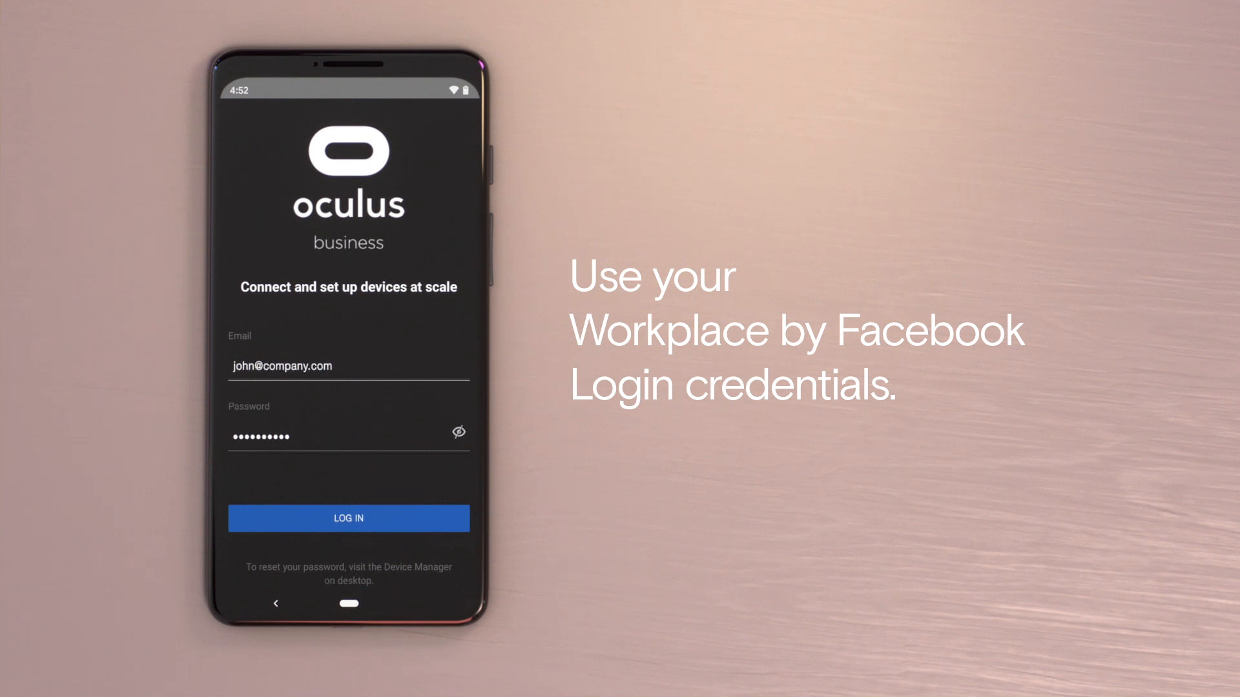
pyautogui.click(349, 519)
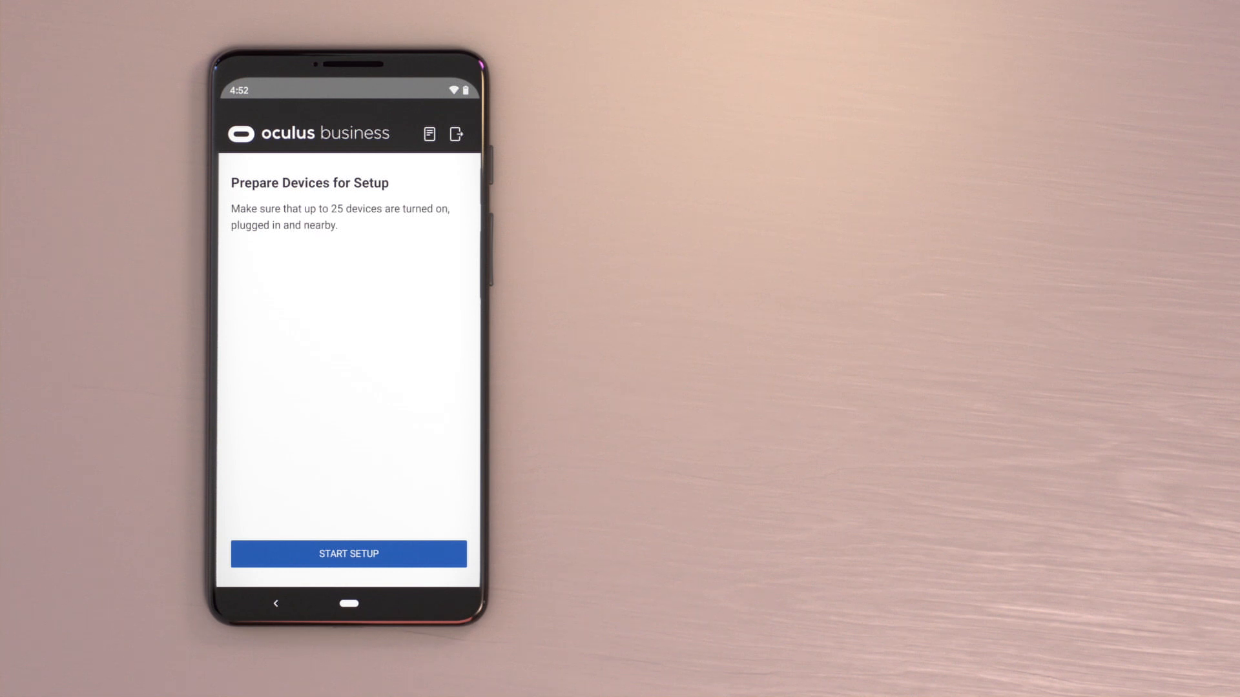
# Start setup and scan for nearby Oculus Quest headsets
pyautogui.click(348, 552)
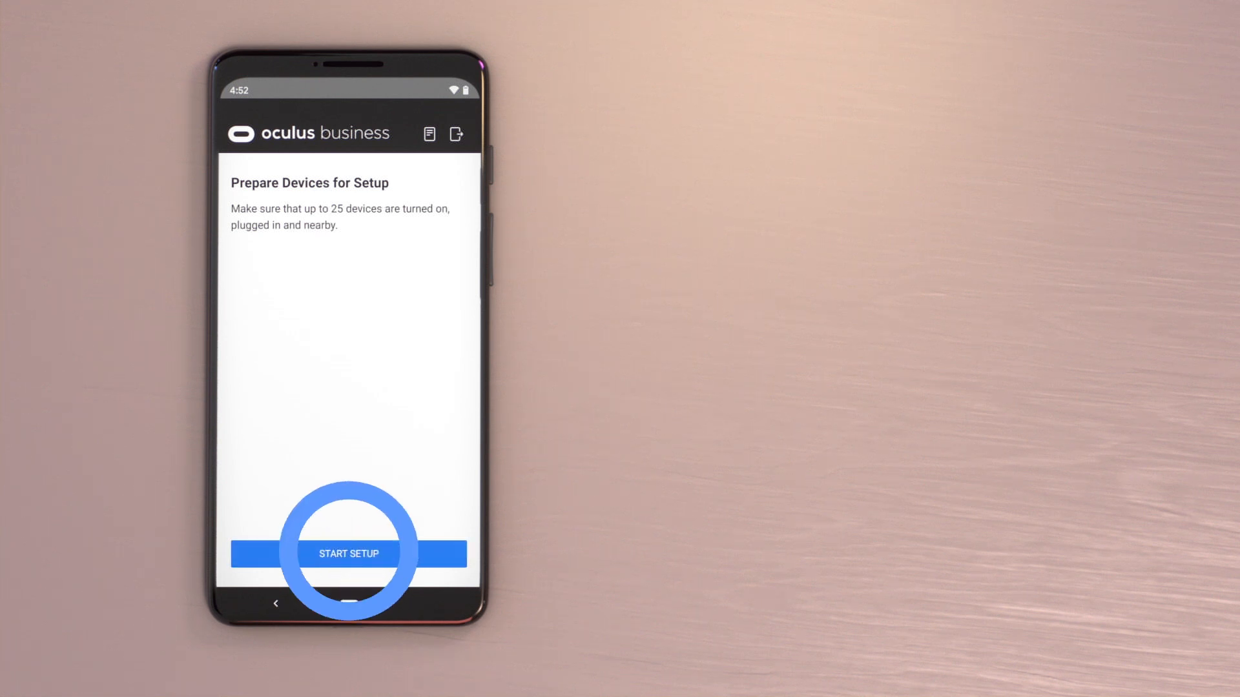
pyautogui.click(349, 552)
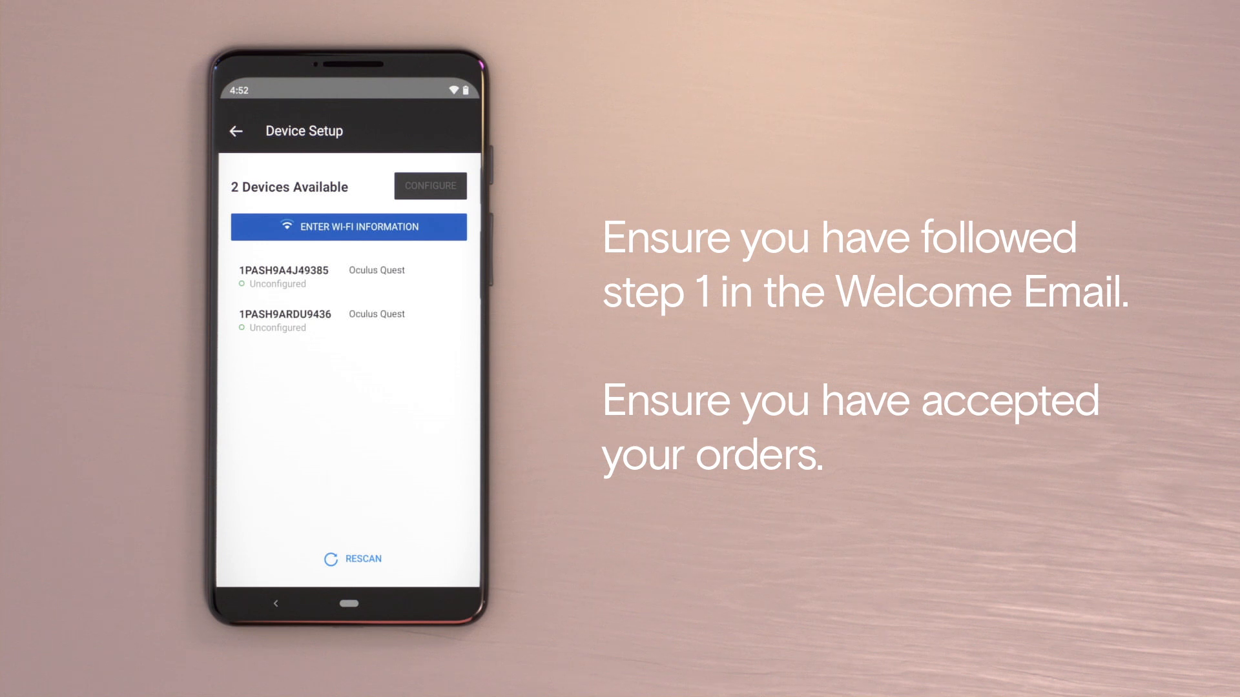
# Open the Wi-Fi information form and begin entering the network name 'ASUS_7'
pyautogui.click(348, 226)
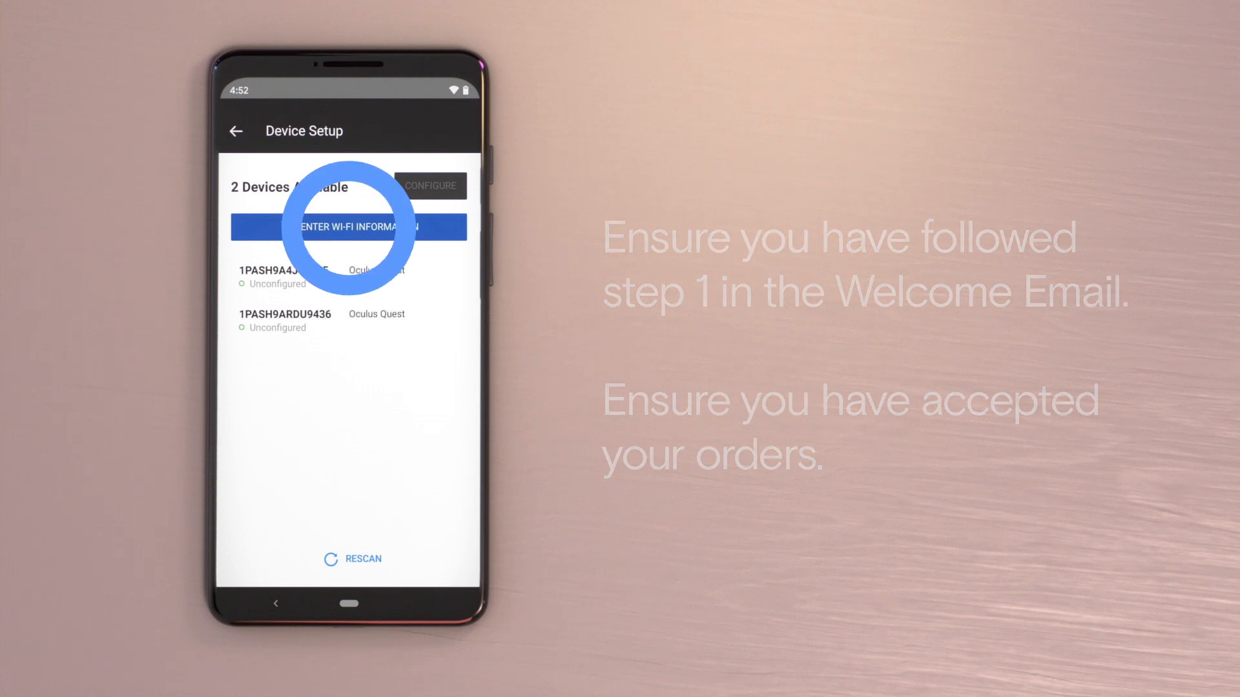
pyautogui.click(348, 227)
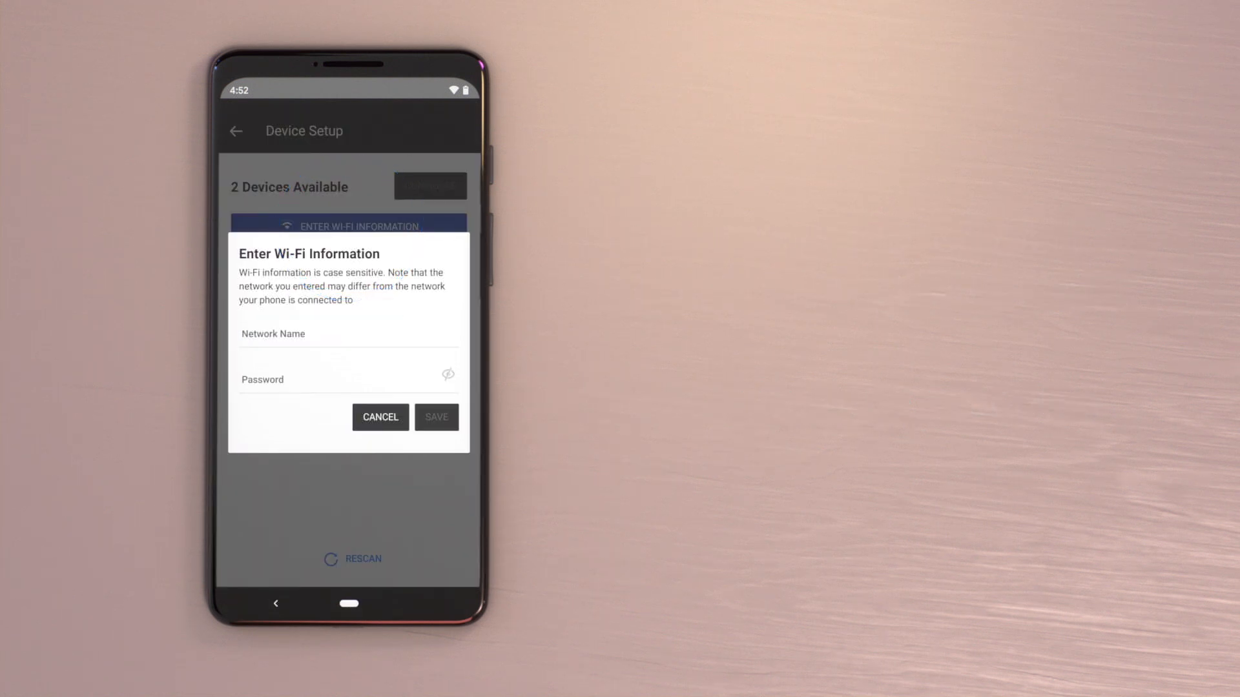
pyautogui.write('ASUS_78_2G')
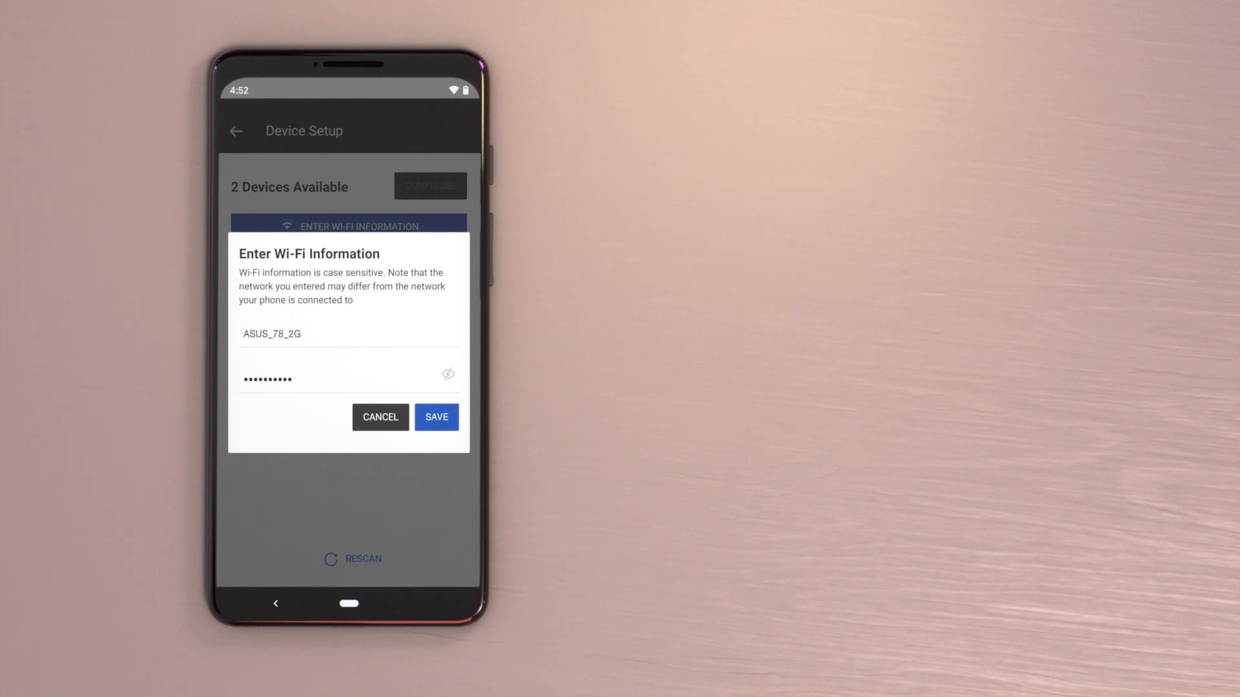
# Save the ASUS_78_2G Wi-Fi details and configure both headsets
pyautogui.click(436, 417)
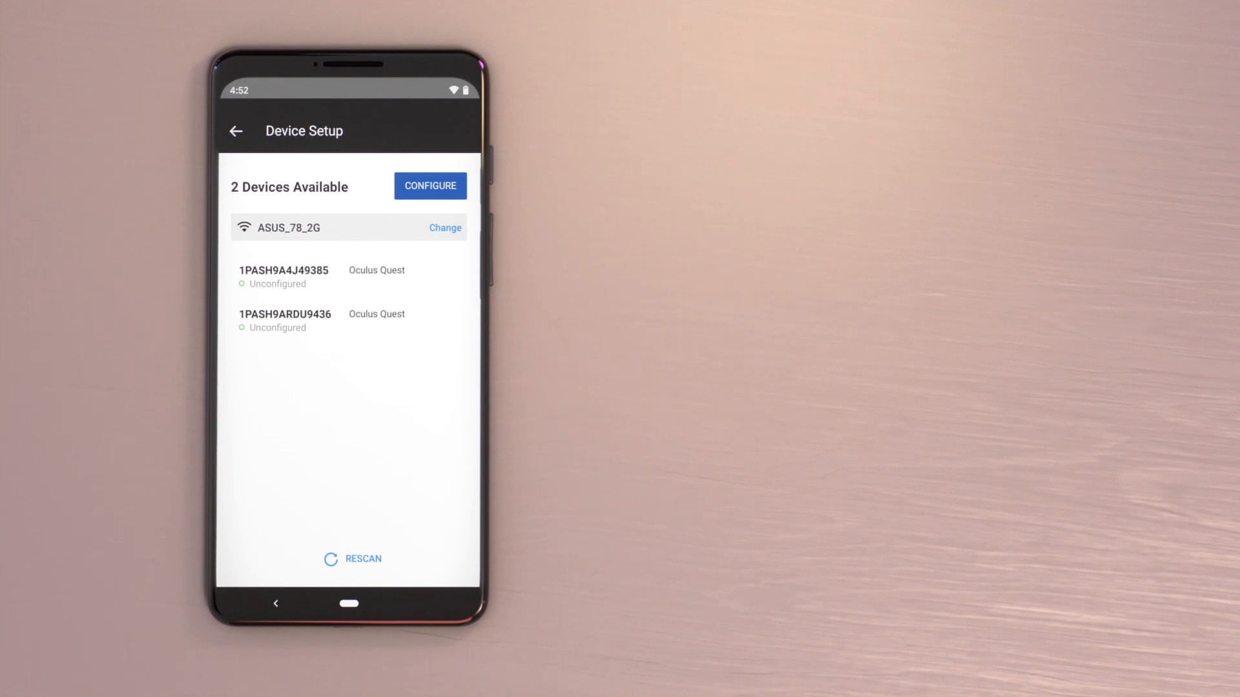
pyautogui.click(430, 185)
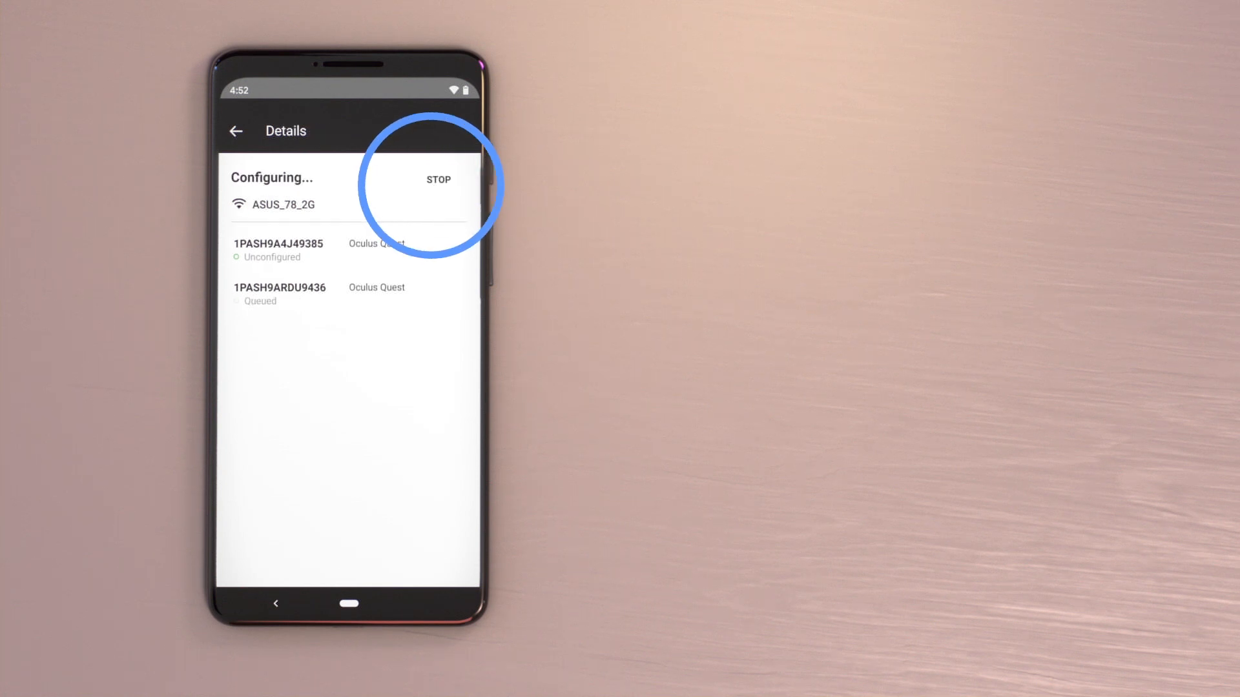